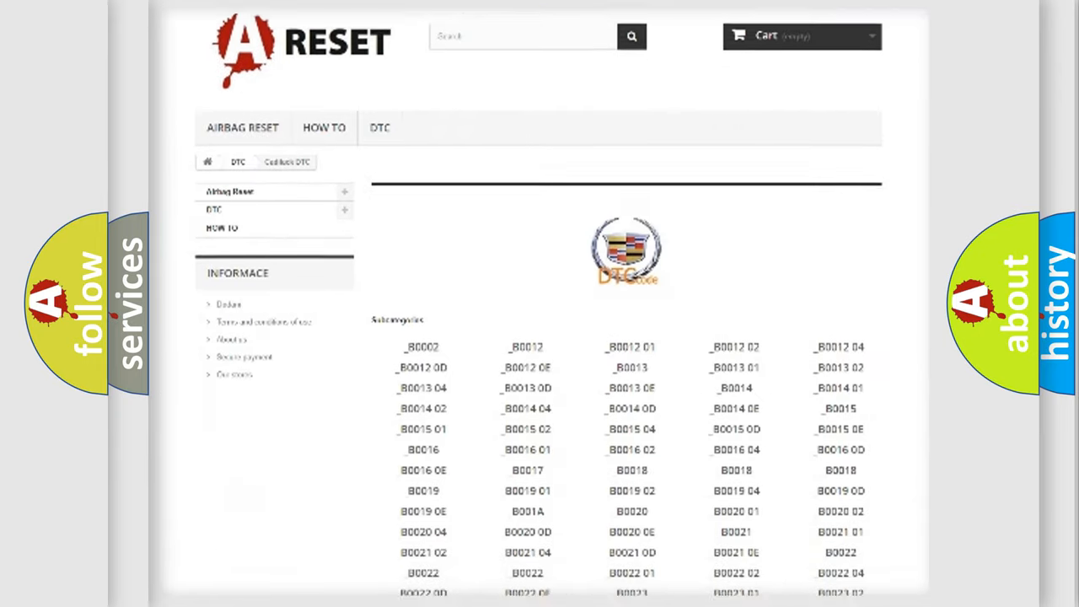
scroll("down", 3)
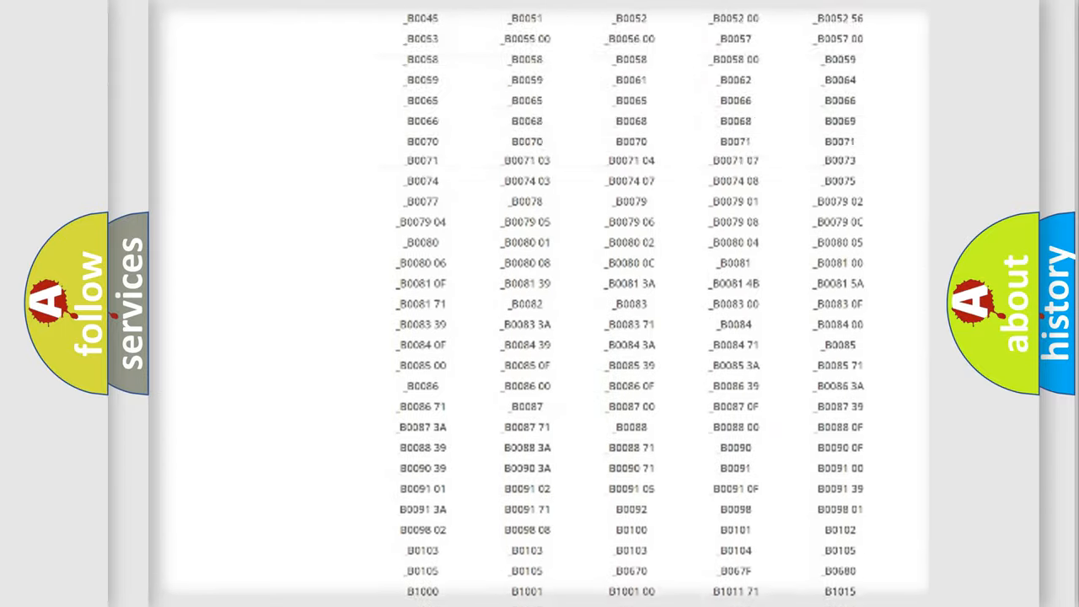